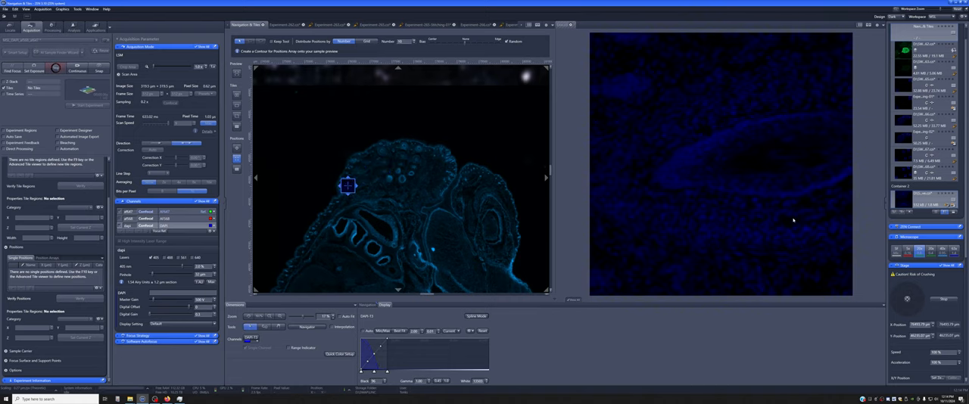
pyautogui.moveTo(633, 267)
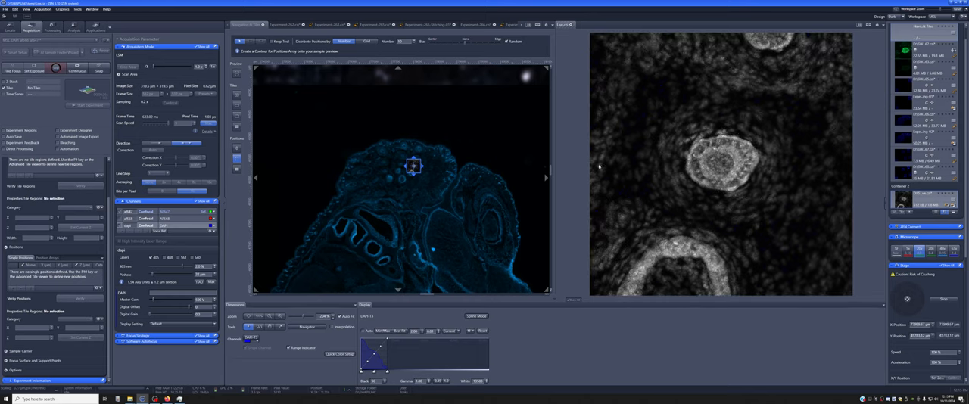
pyautogui.moveTo(593, 168)
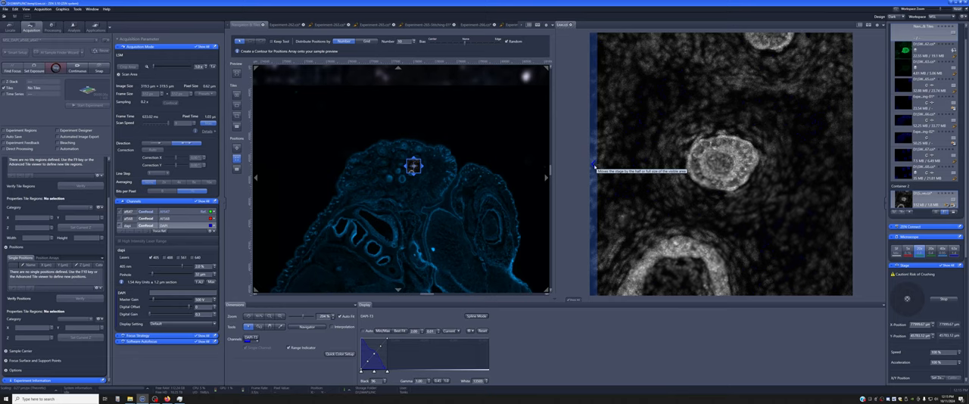
pyautogui.moveTo(594, 165)
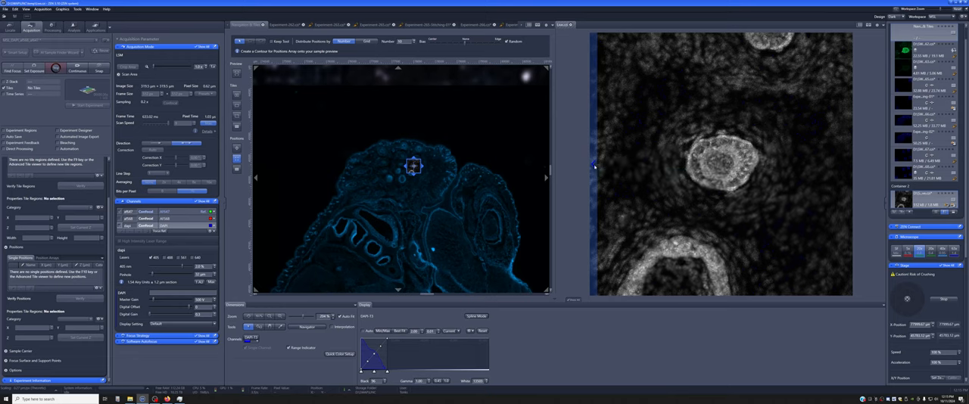